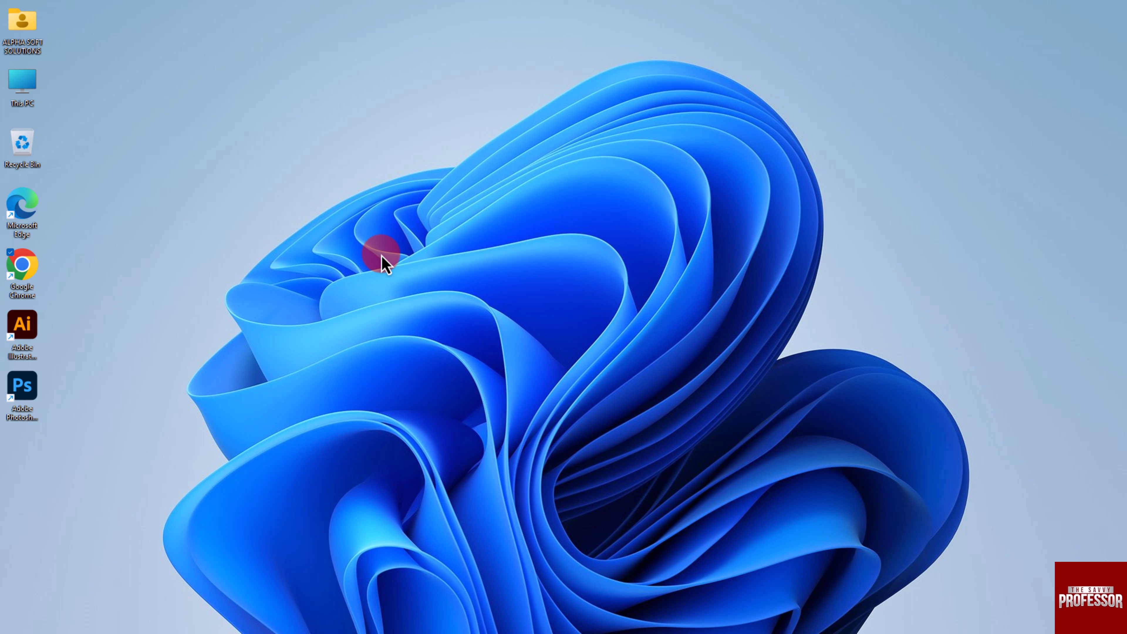
pyautogui.moveTo(356, 259)
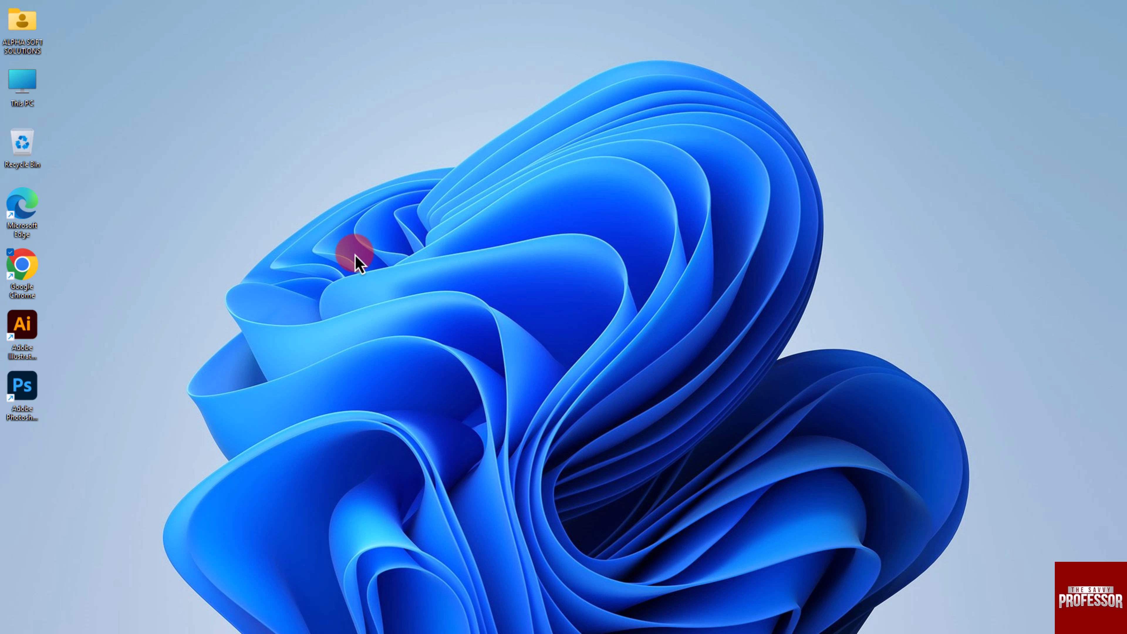
# Launch Chrome and go to cloudconvert.com via the address-bar suggestion.
pyautogui.doubleClick(22, 263)
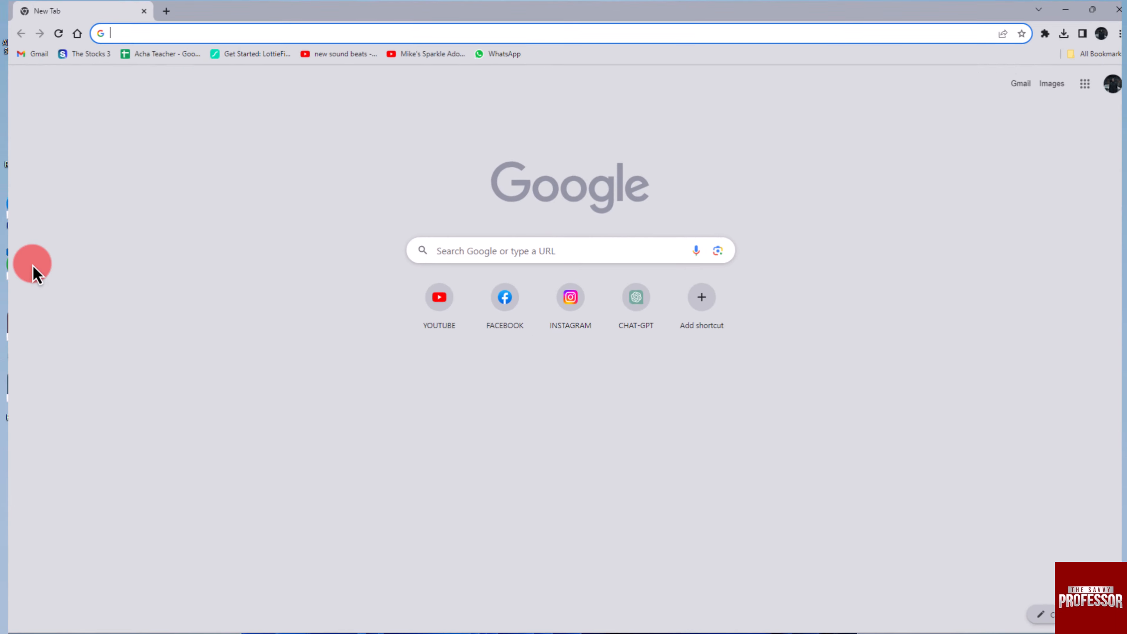
pyautogui.write('Cloudconvert')
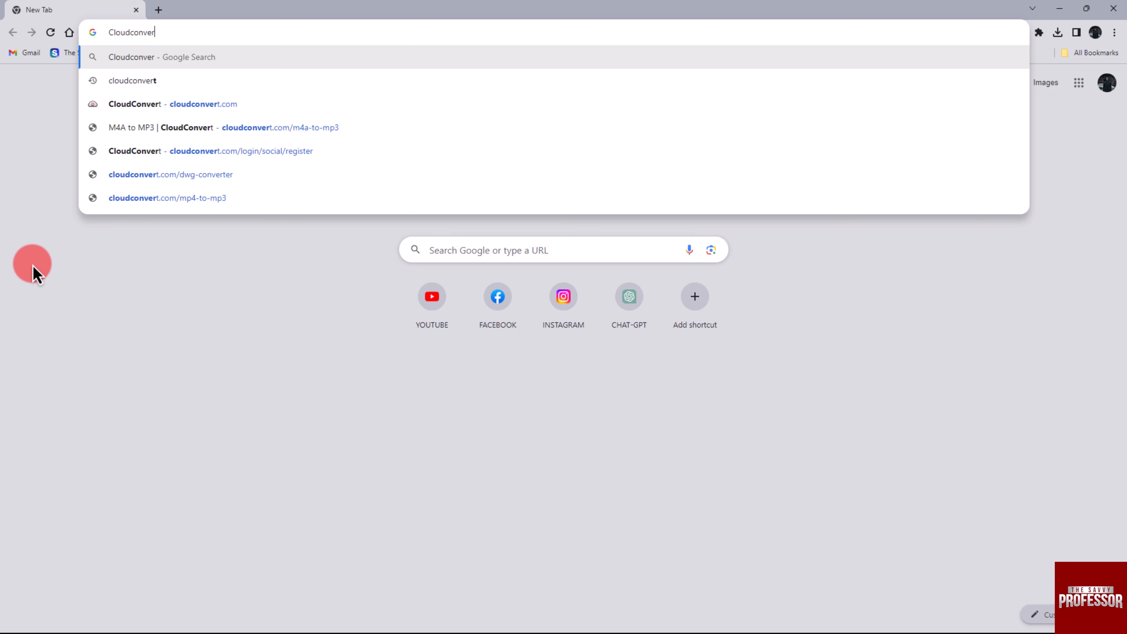
pyautogui.click(203, 103)
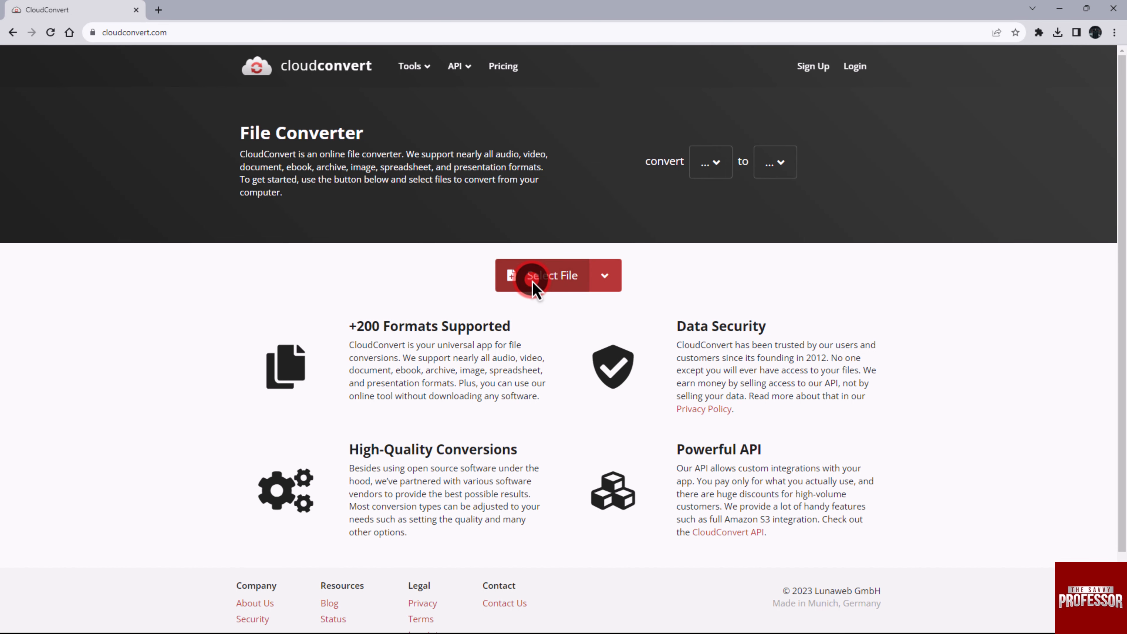
# Select THE SAVVY PROFESSOR.pdf from Downloads so it is listed for conversion.
pyautogui.click(550, 276)
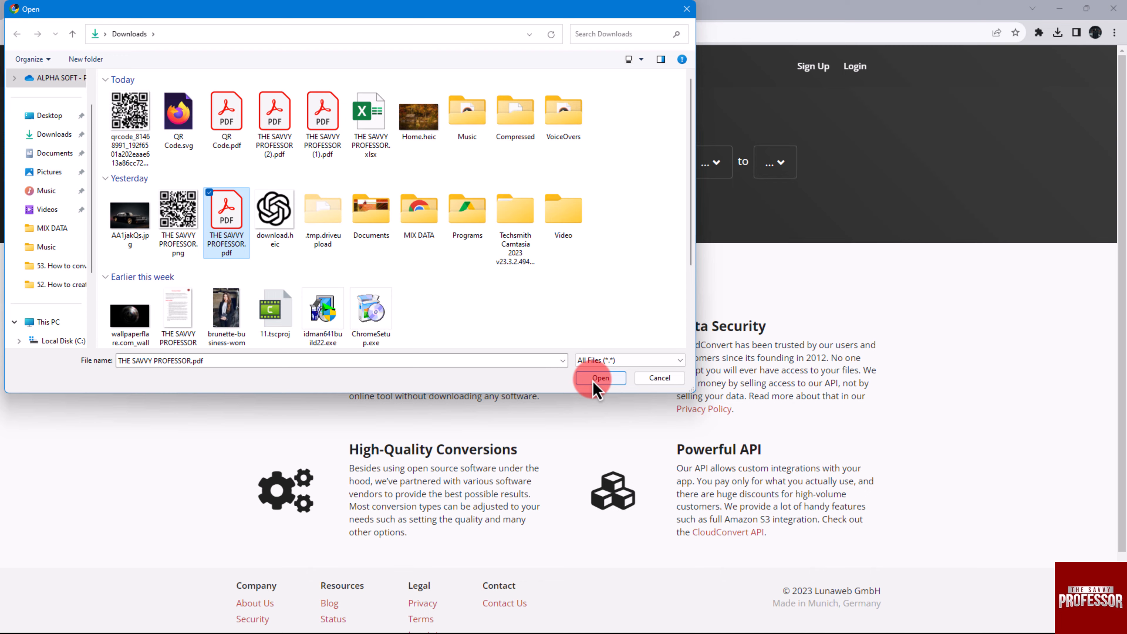
pyautogui.click(600, 377)
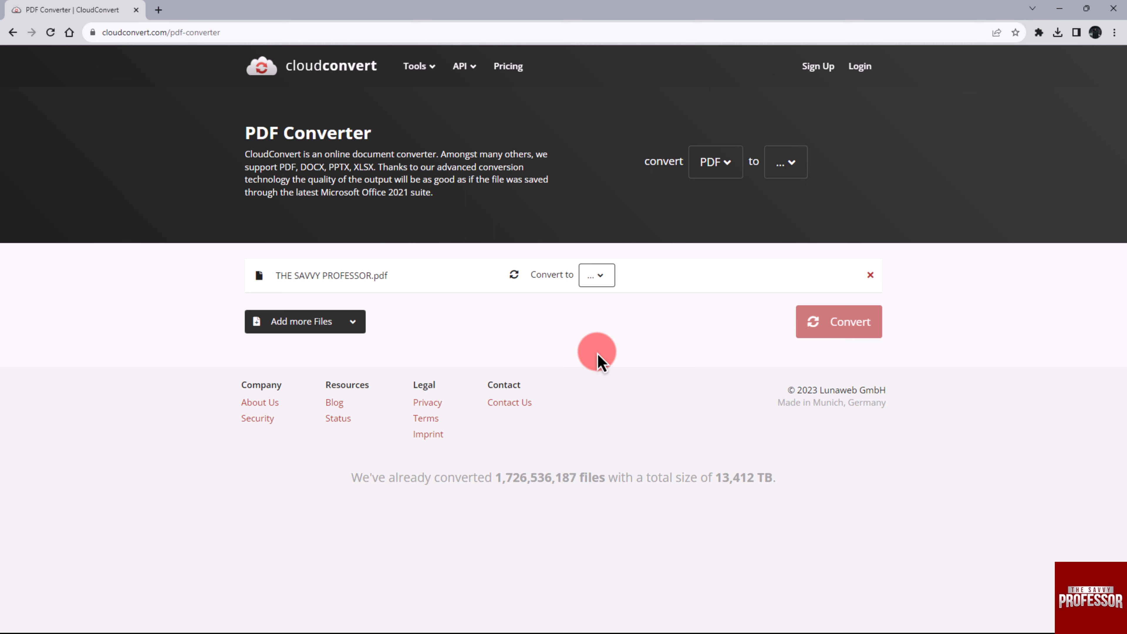
# Choose Ebook > AZW3 as the output format for the uploaded PDF.
pyautogui.click(596, 275)
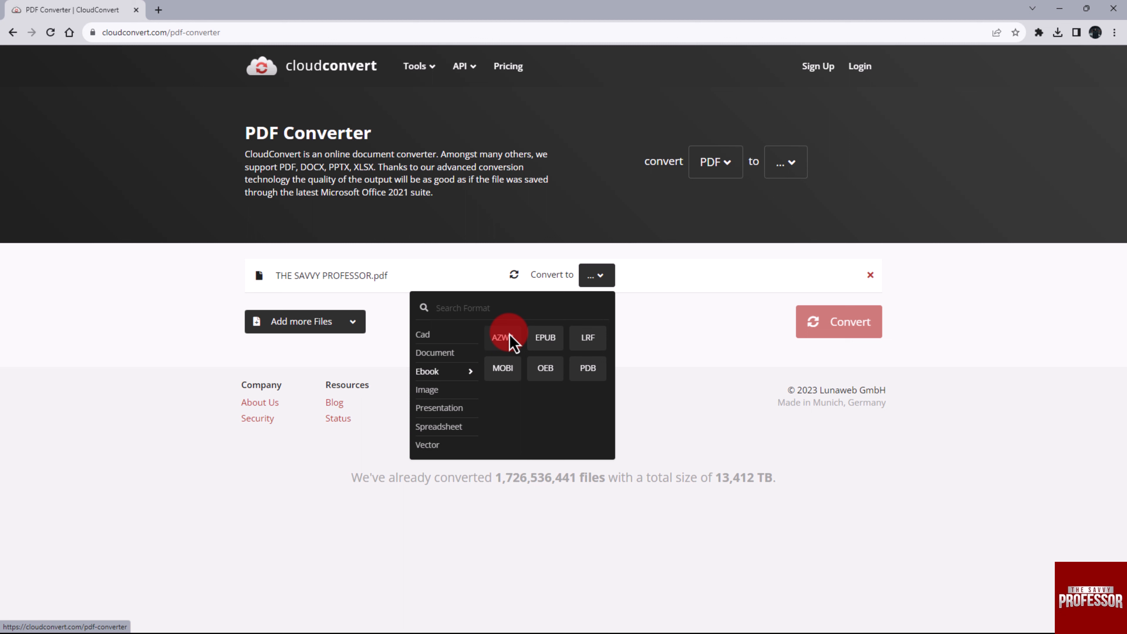
pyautogui.click(502, 338)
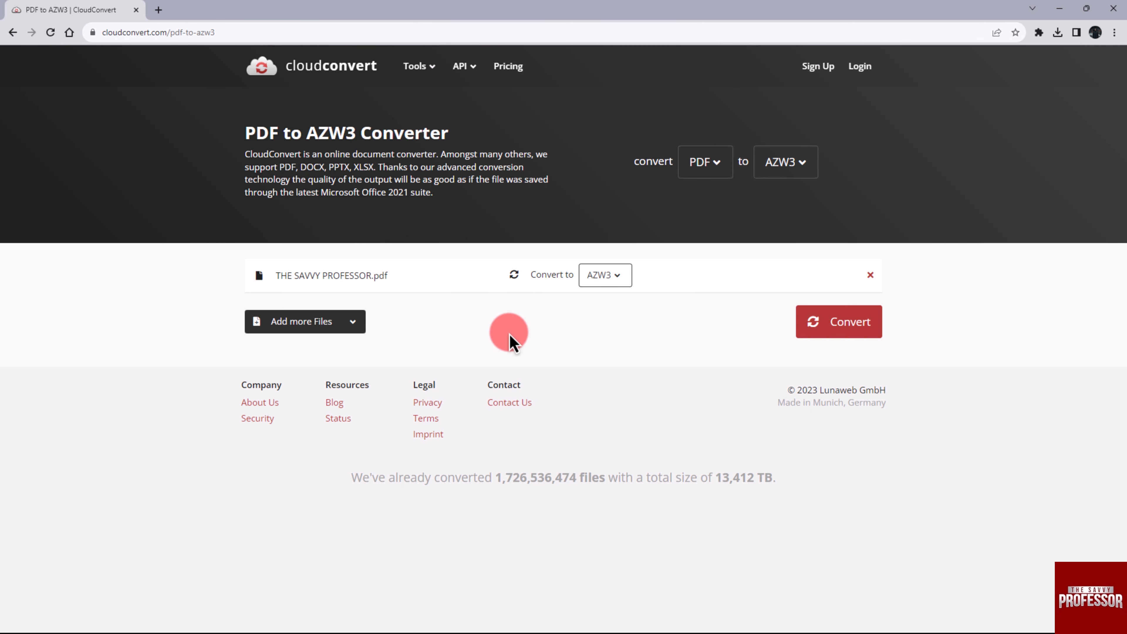
pyautogui.click(838, 321)
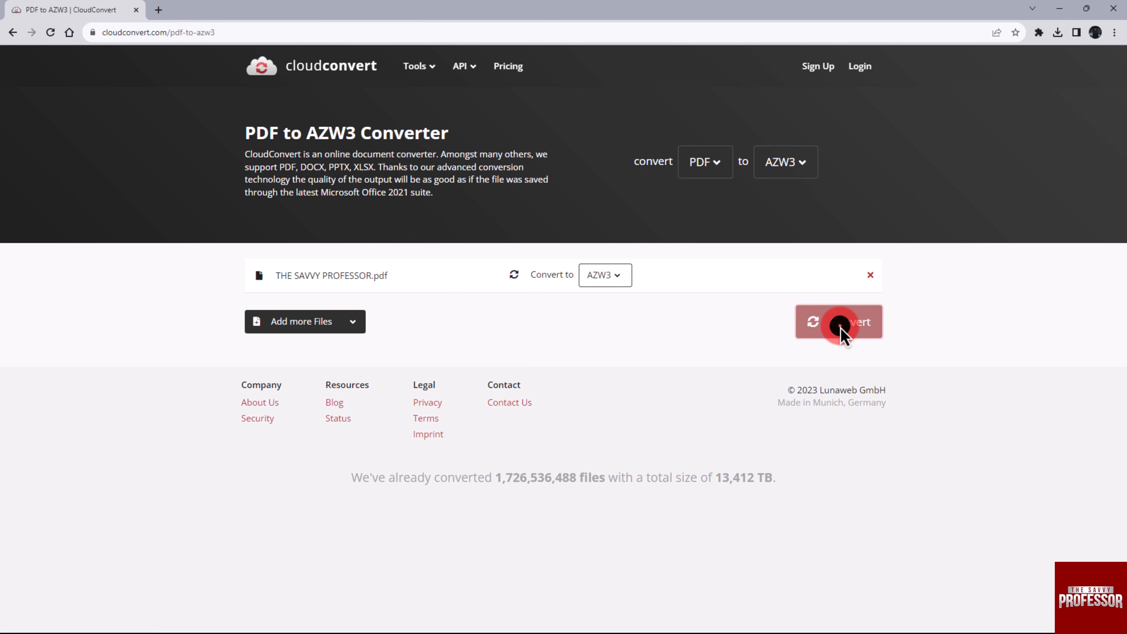
# Run the PDF-to-AZW3 conversion until FINISHED and get the 14 KB file's Download.
pyautogui.click(838, 321)
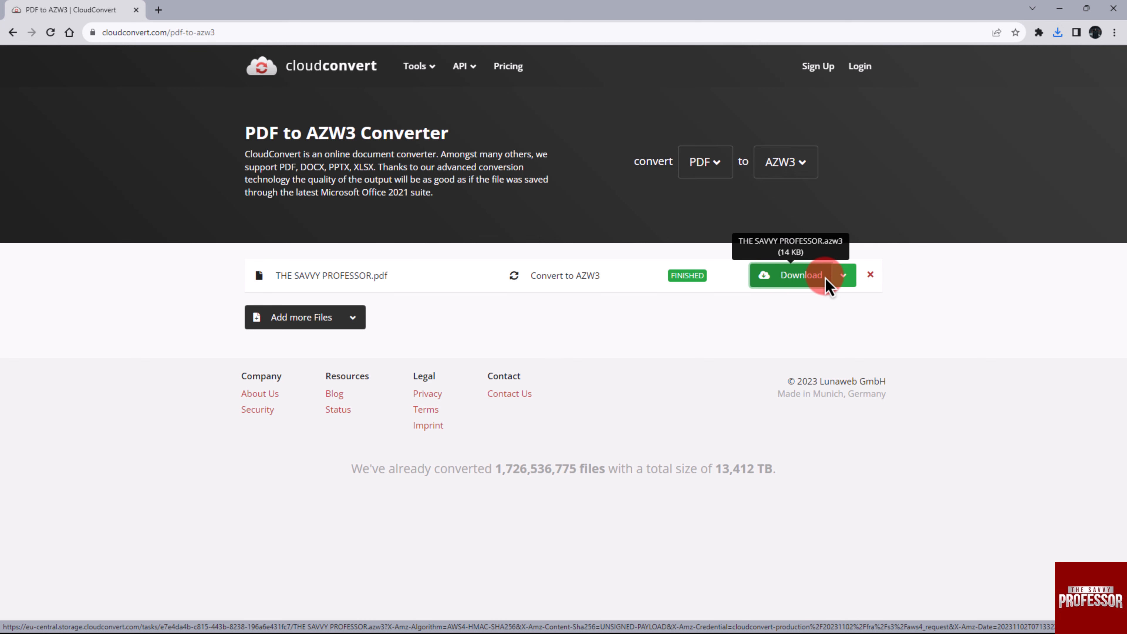
pyautogui.click(791, 275)
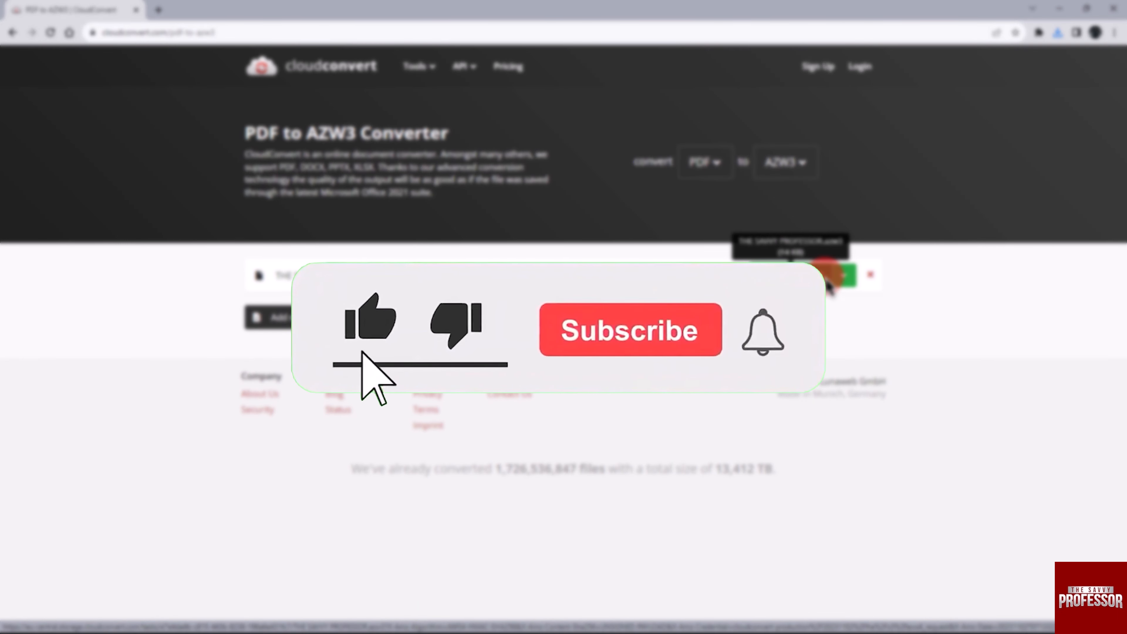
pyautogui.click(630, 330)
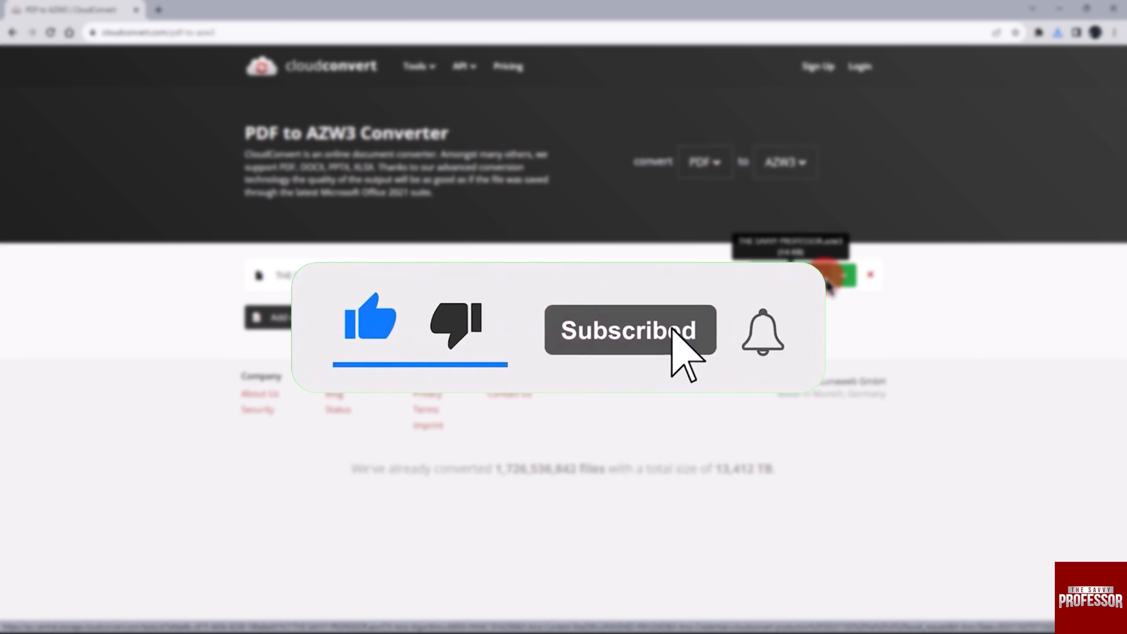